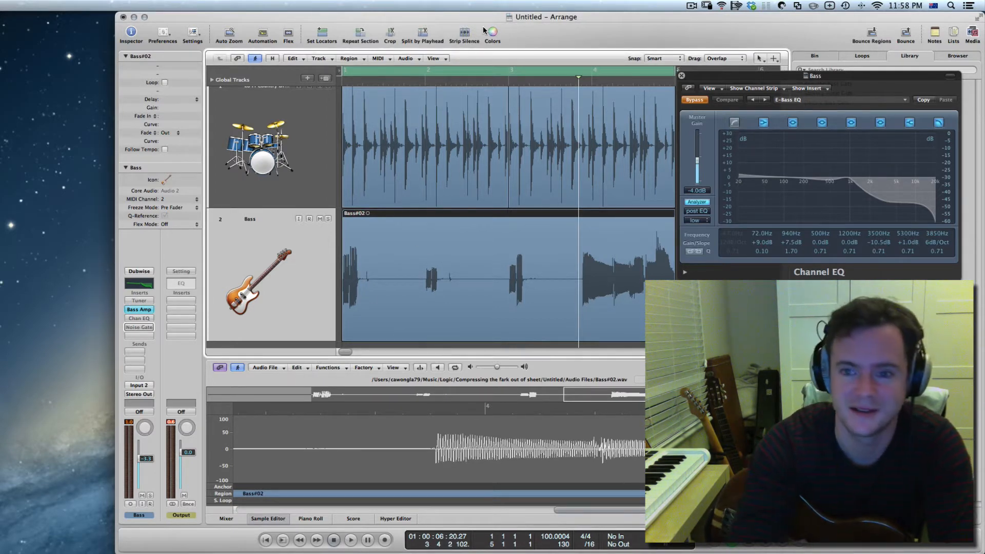
Step: Re-enable the bypassed Channel EQ so its low boost and high cut affect playback
{"action": "left_click", "coordinate": [351, 540]}
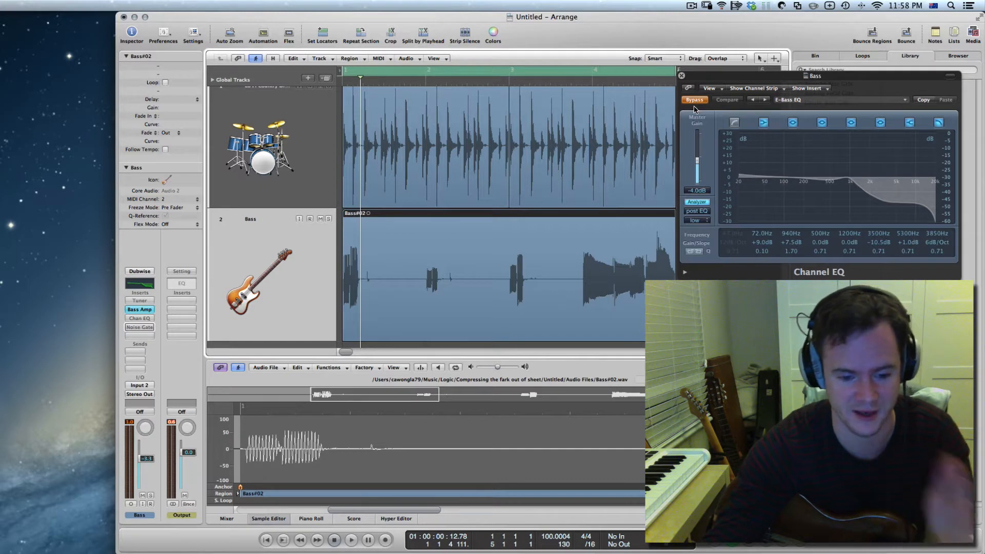
{"action": "left_click", "coordinate": [351, 540]}
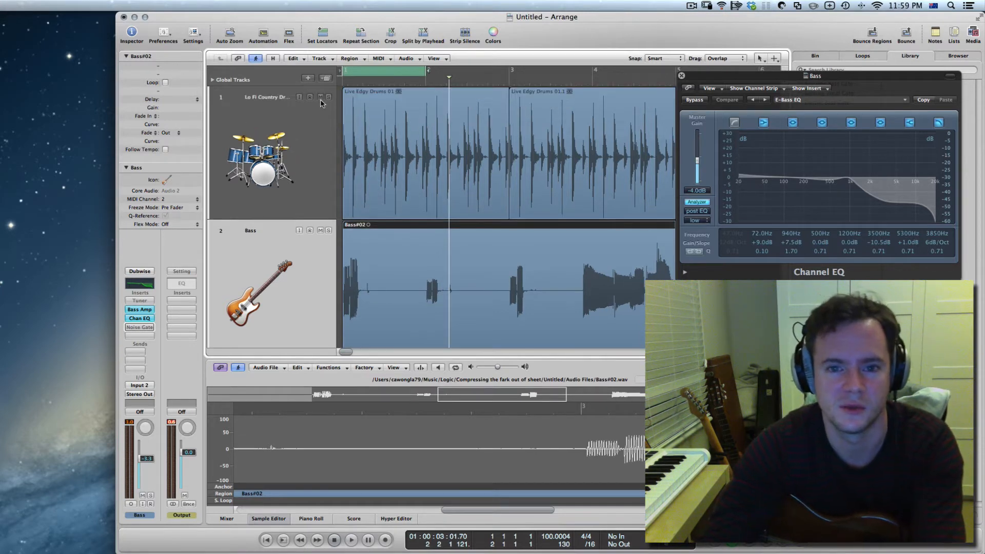
Step: Mute the drums, play the bass alone and bring up its Noise Gate plugin window
{"action": "left_click", "coordinate": [351, 540]}
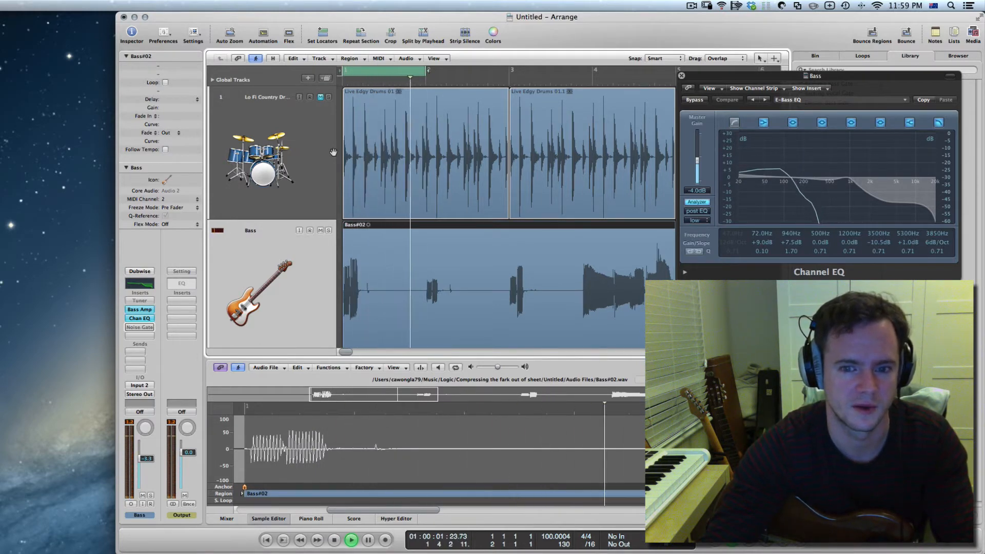
{"action": "left_click", "coordinate": [351, 539]}
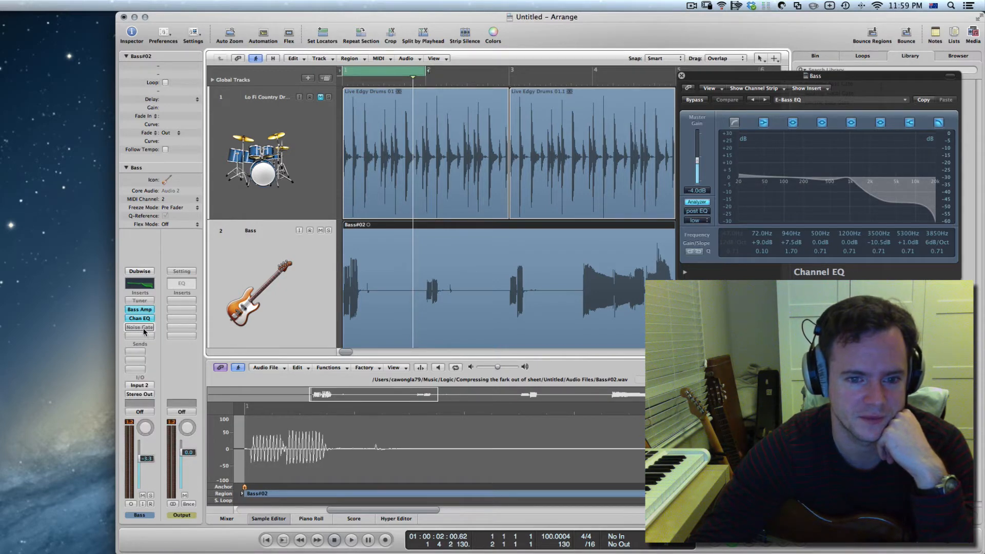
{"action": "left_click", "coordinate": [139, 328]}
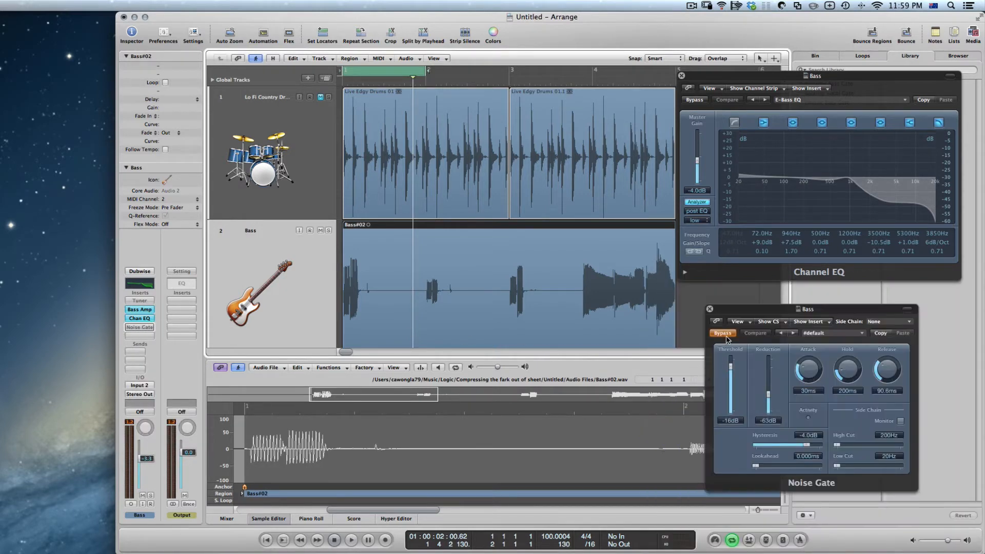
Step: Enable the Noise Gate, settle its threshold at -27 dB and ease reduction to about -1 dB
{"action": "left_click", "coordinate": [351, 540]}
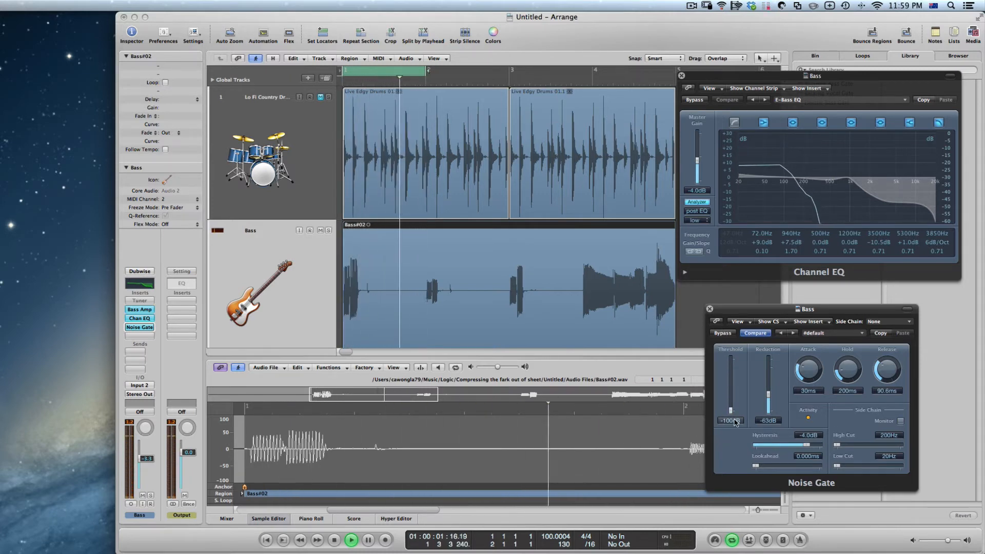
{"action": "left_click_drag", "start_coordinate": [731, 420], "coordinate": [731, 396]}
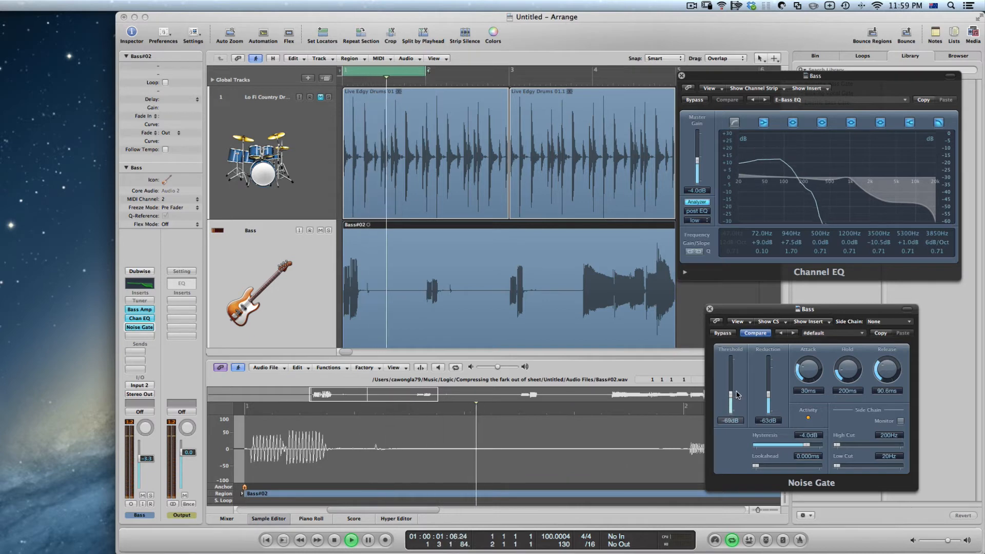
{"action": "left_click_drag", "start_coordinate": [731, 396], "coordinate": [731, 361]}
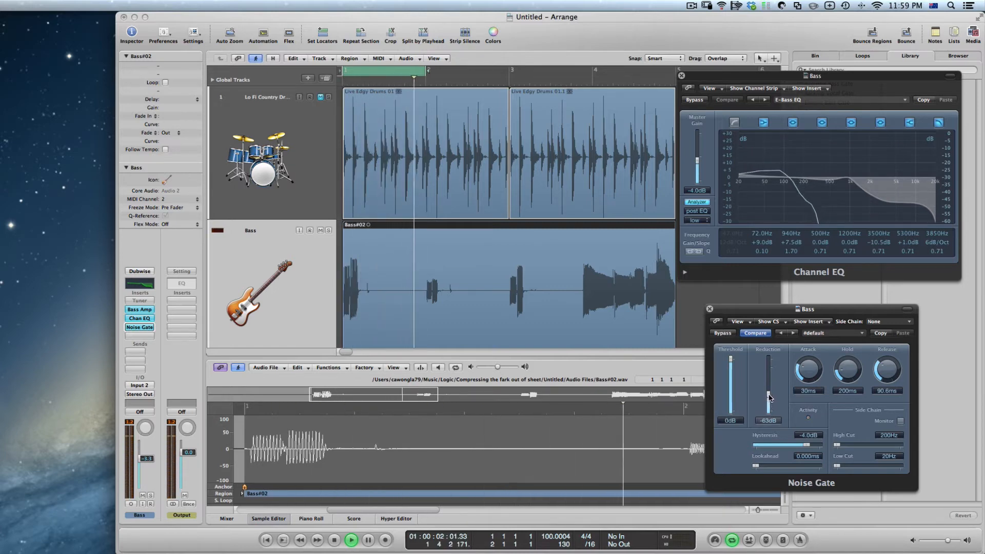
{"action": "left_click_drag", "start_coordinate": [768, 398], "coordinate": [768, 380]}
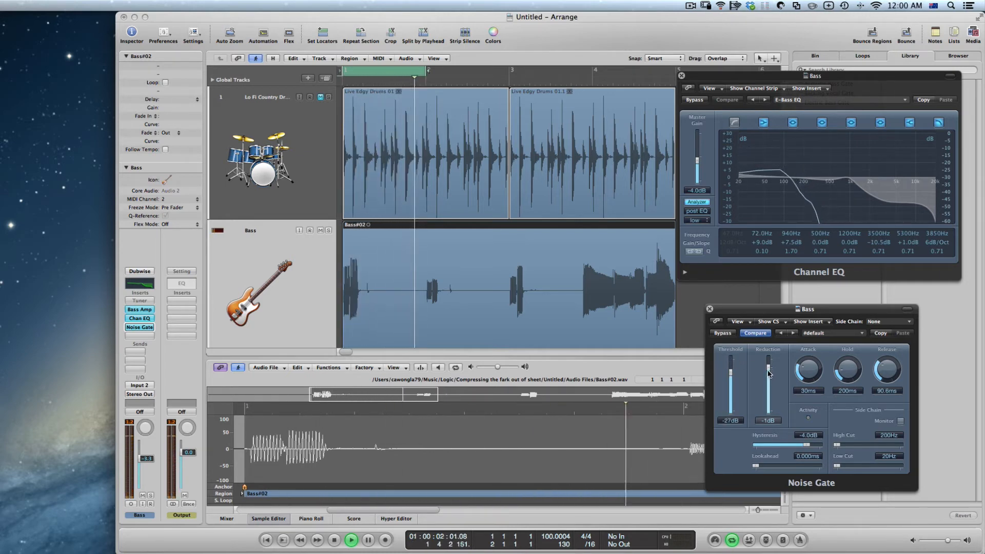
Step: Deepen the gate's reduction to -48 dB, keeping the threshold at -27 dB
{"action": "left_click_drag", "start_coordinate": [768, 365], "coordinate": [768, 403]}
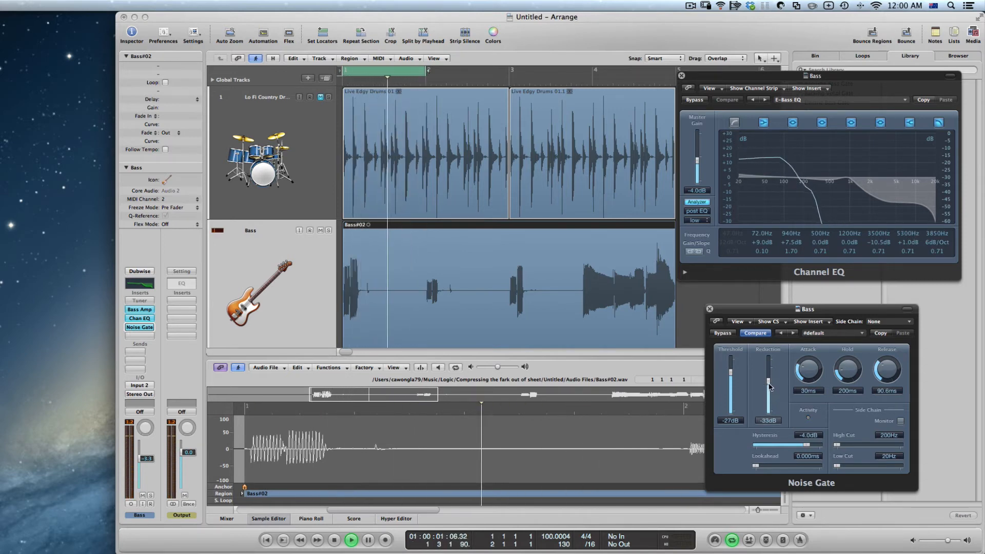
{"action": "left_click_drag", "start_coordinate": [768, 387], "coordinate": [768, 399]}
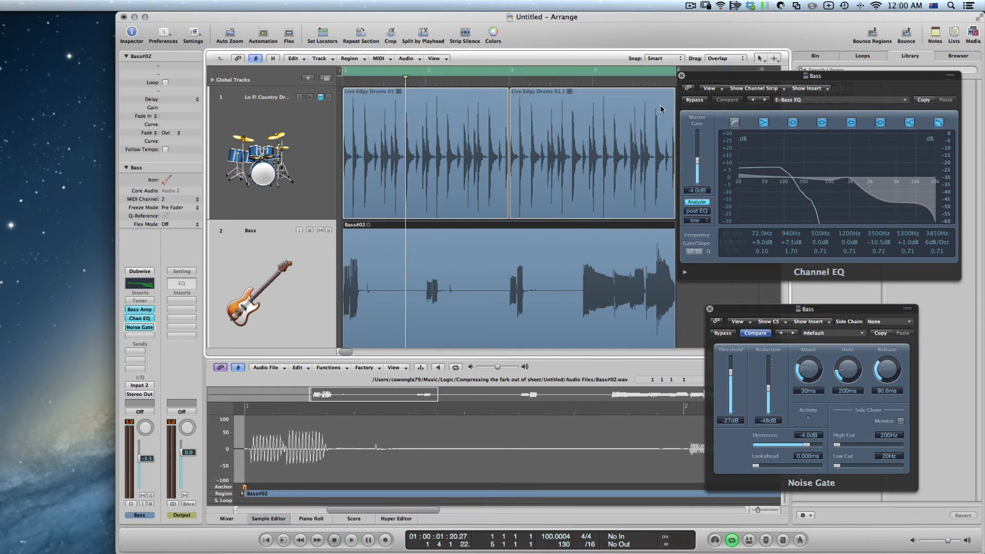
{"action": "left_click", "coordinate": [351, 539]}
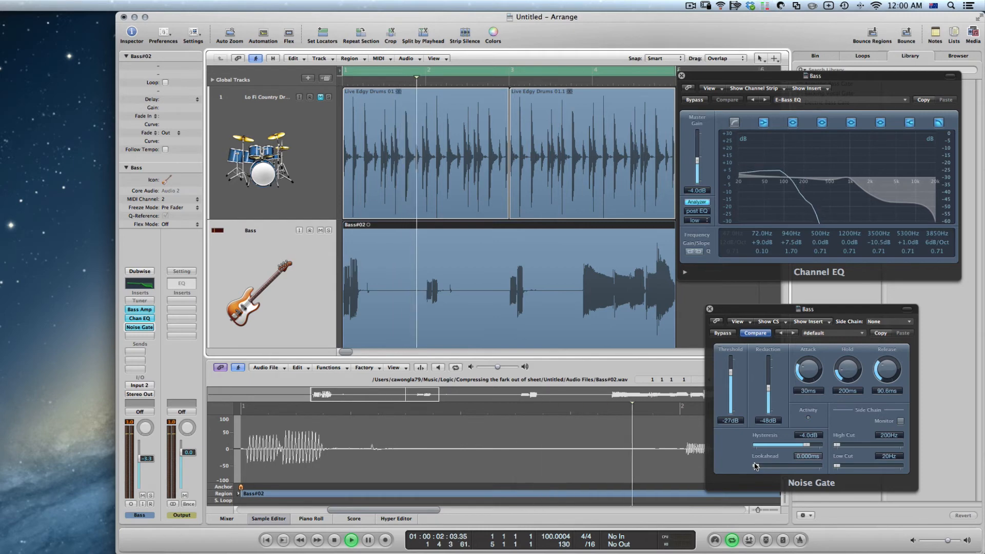
Step: Close the Noise Gate window, unmute the drums and play from the beginning
{"action": "left_click", "coordinate": [351, 539]}
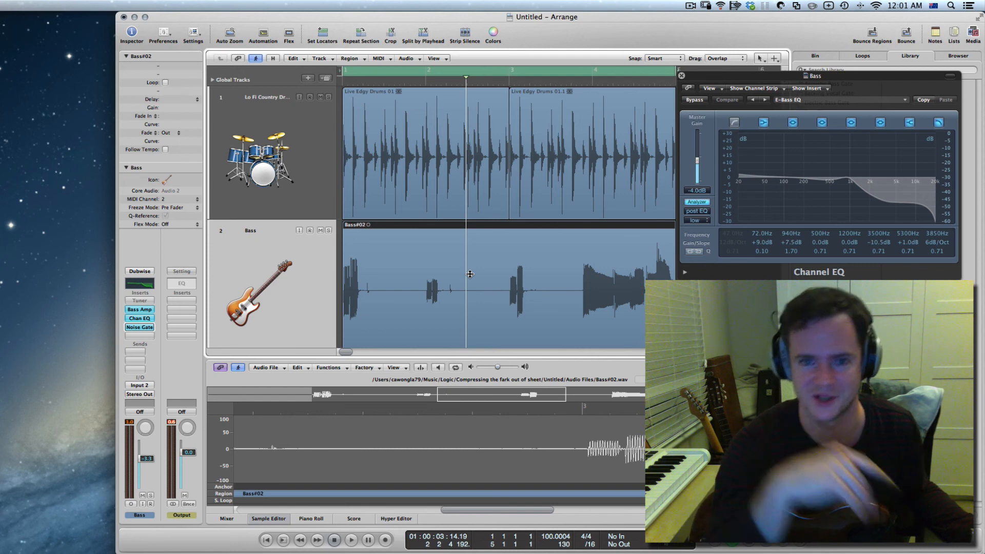
{"action": "left_click", "coordinate": [351, 540]}
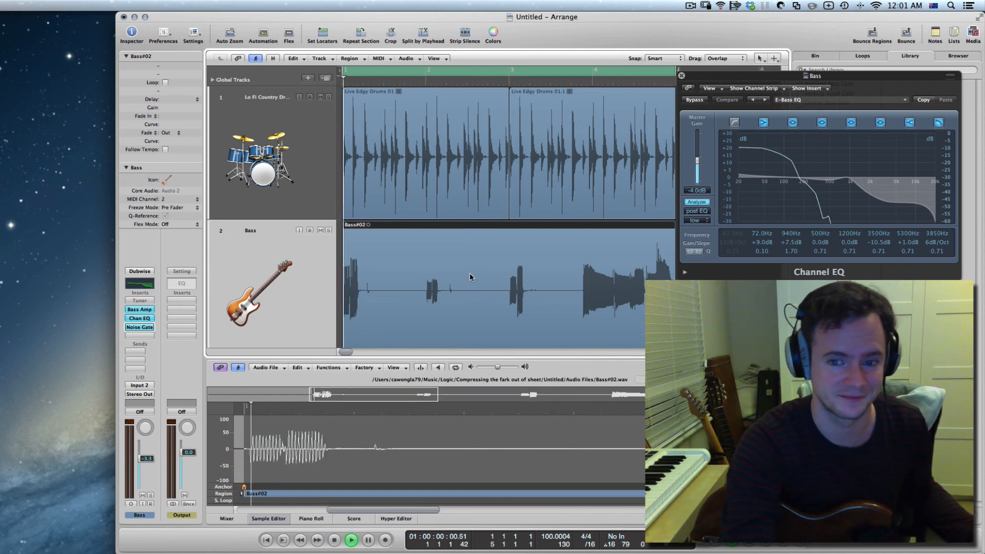